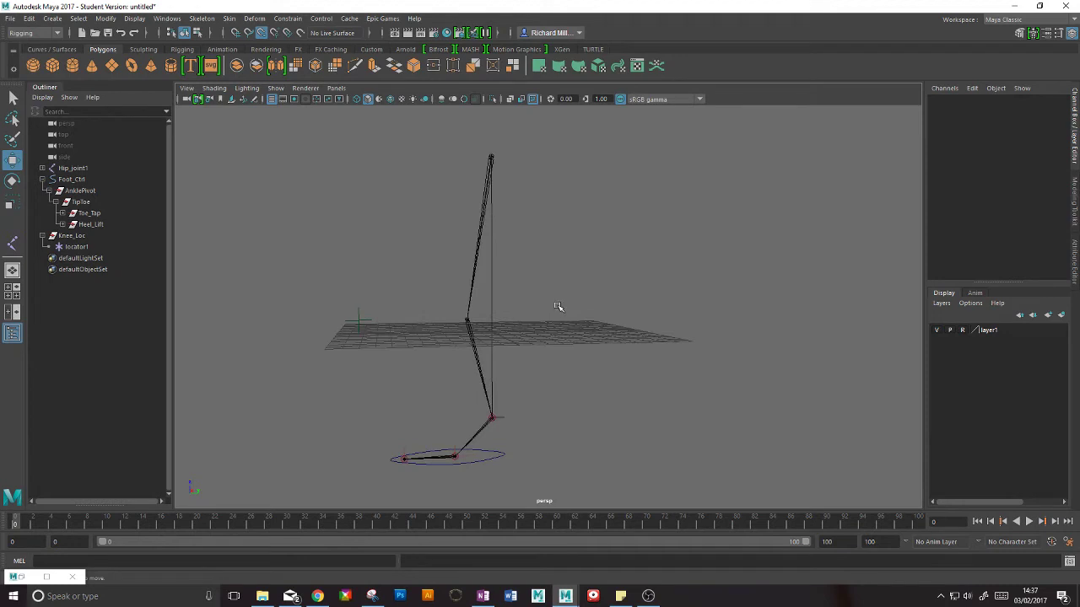
mouse_move(547, 318)
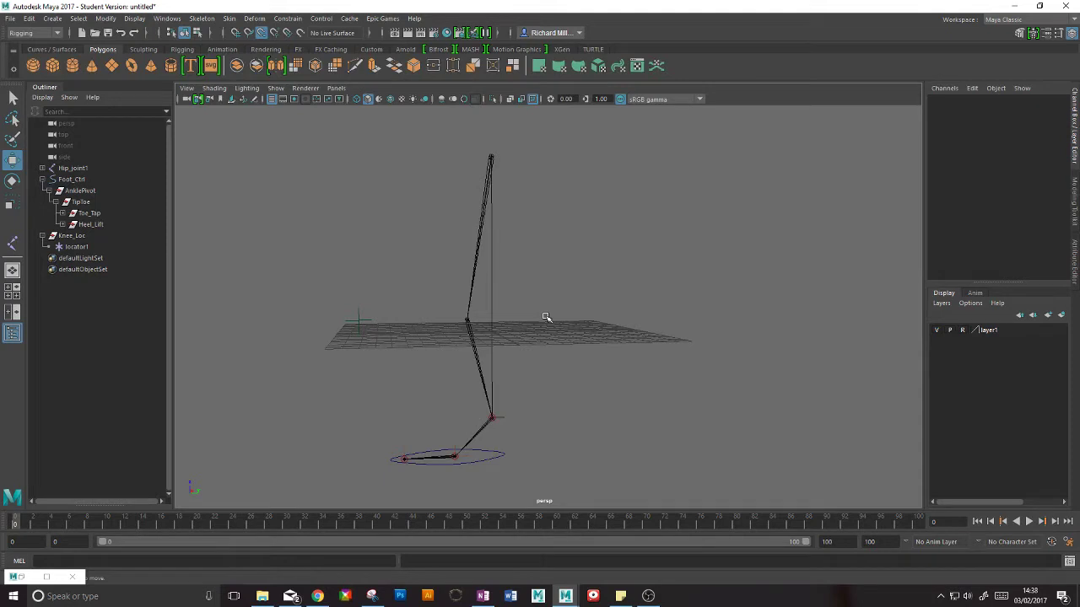
mouse_move(610, 316)
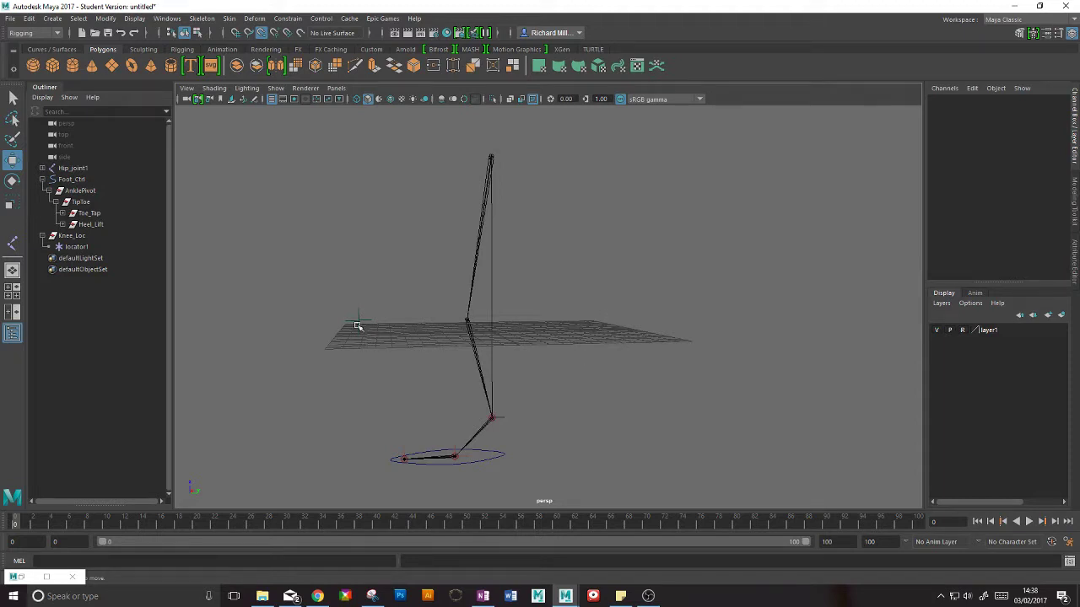
mouse_move(492, 334)
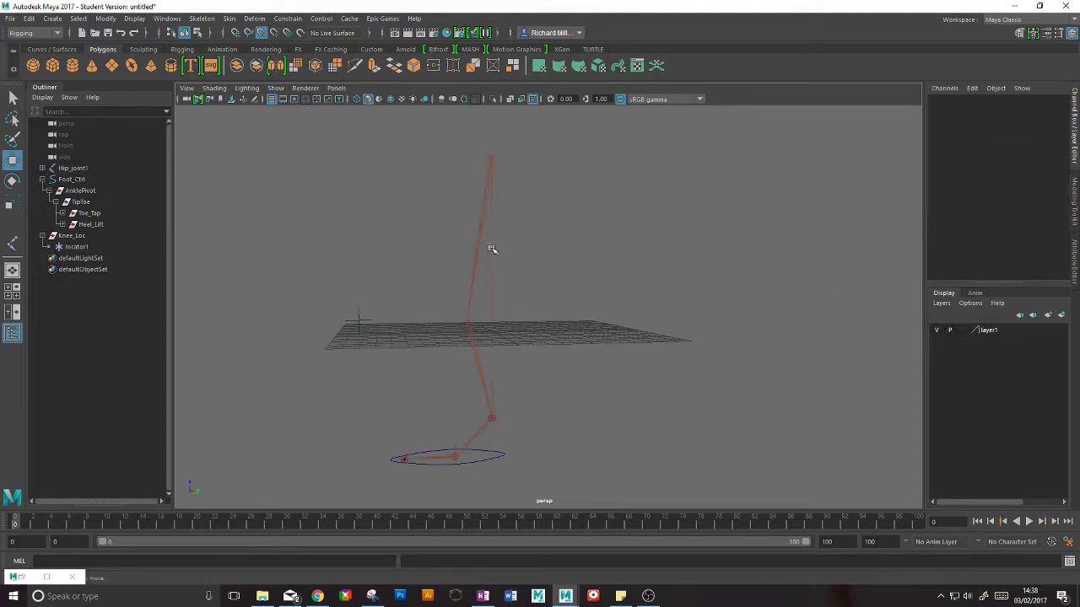
Select the ankle IK handle and adjust the display layer options
left_click(492, 416)
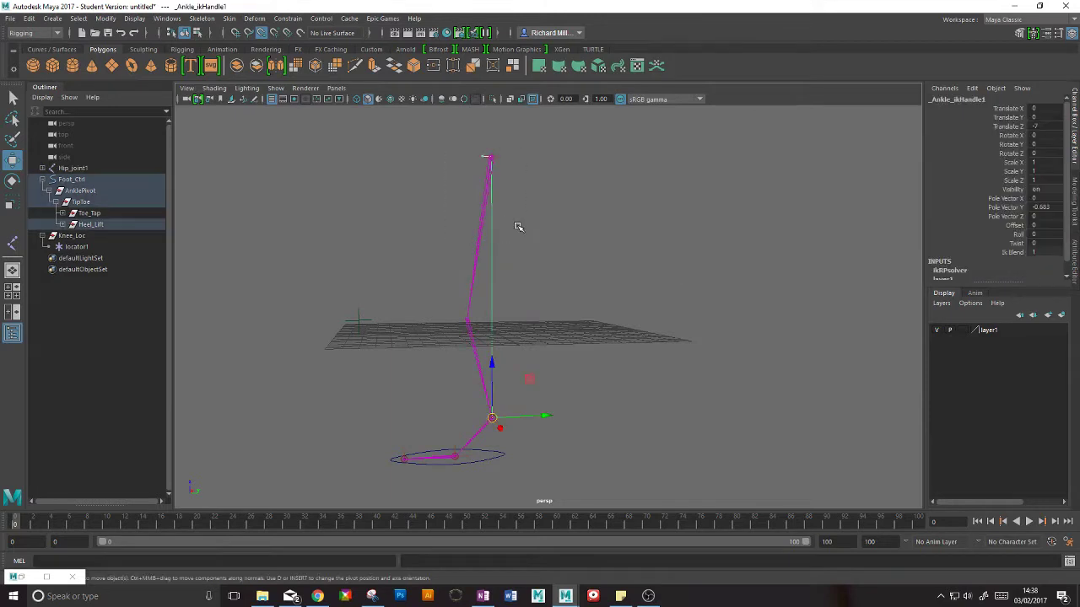
left_click(941, 303)
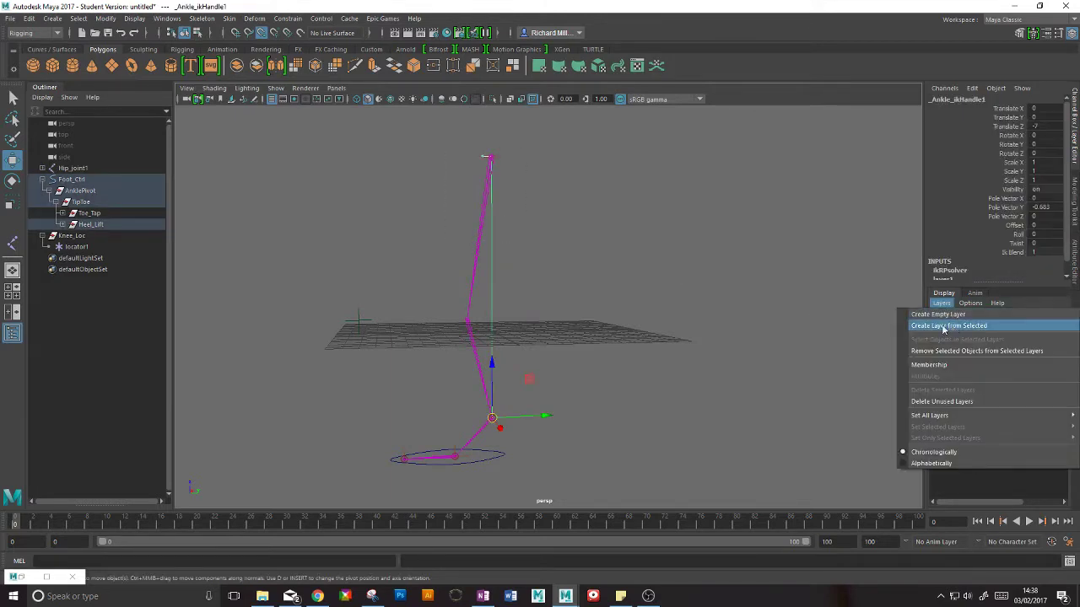
left_click(948, 326)
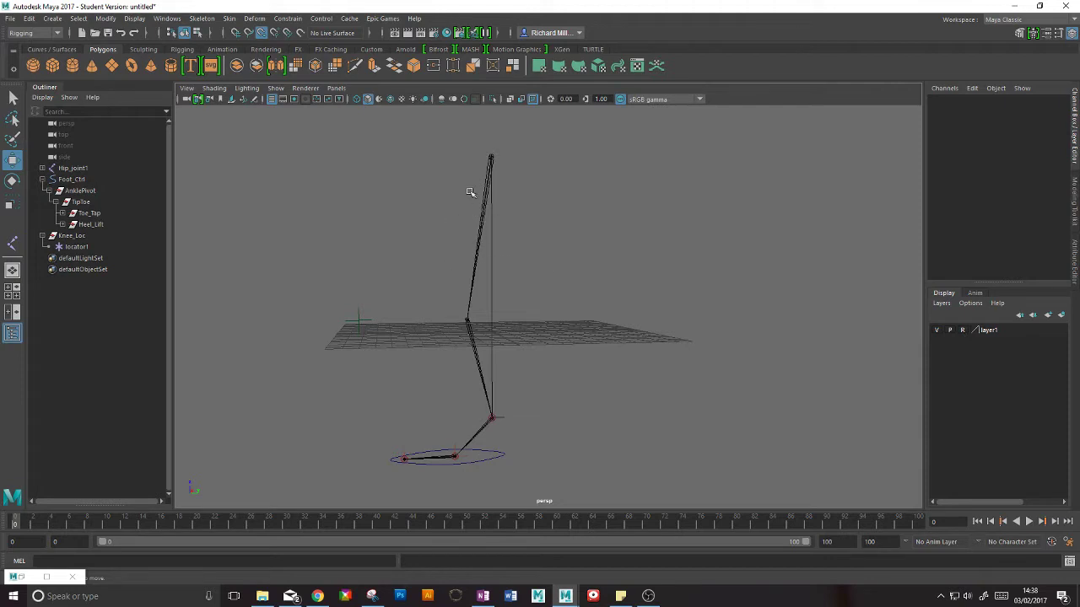
mouse_move(511, 313)
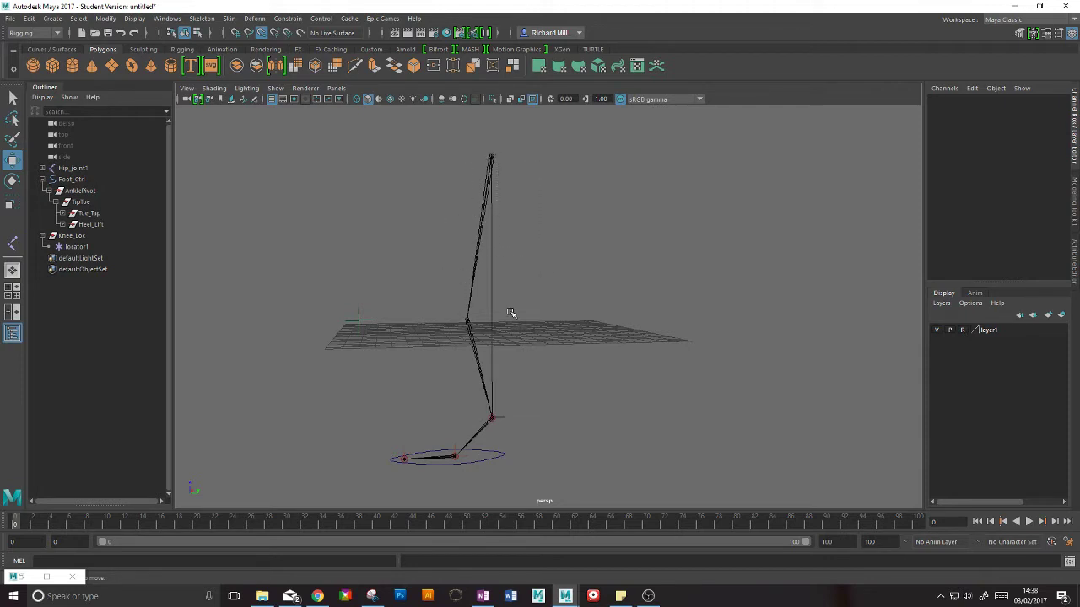
Activate Skeleton > Create Joints and close the joint tool settings
left_click(201, 18)
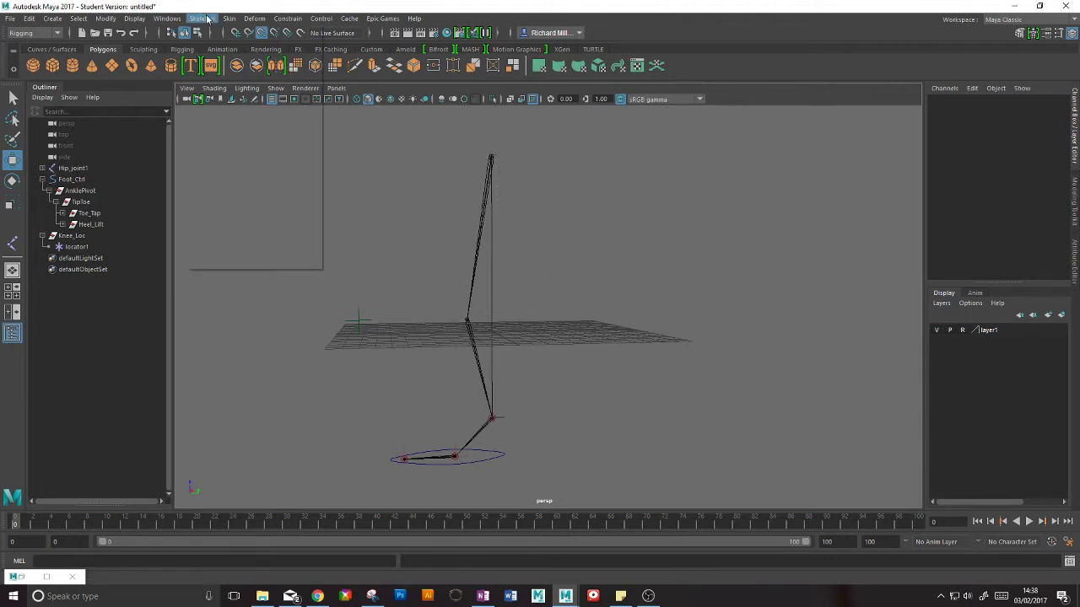
left_click(201, 18)
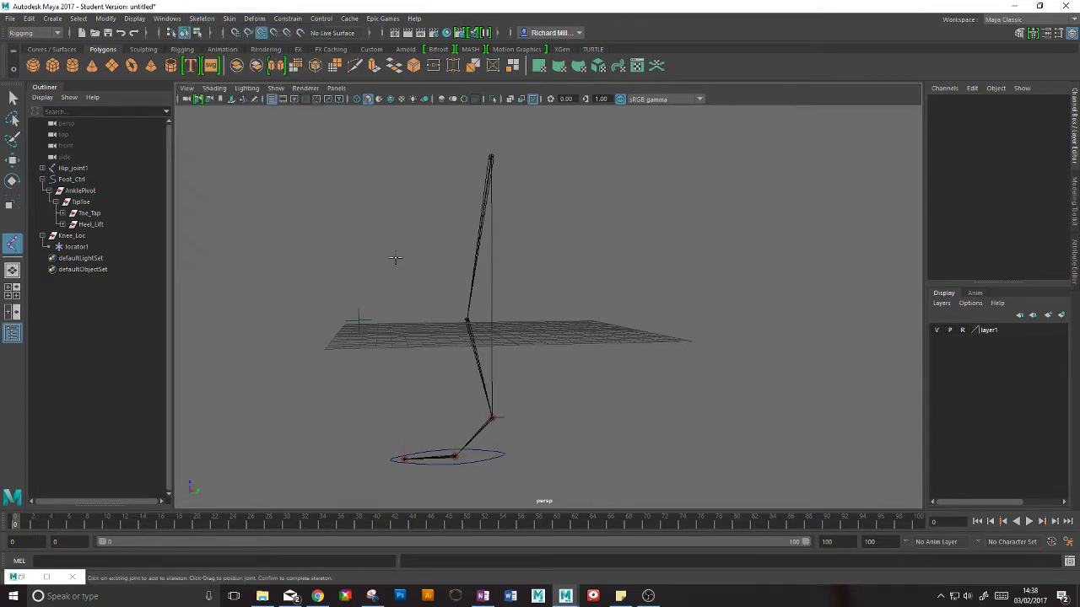
mouse_move(596, 427)
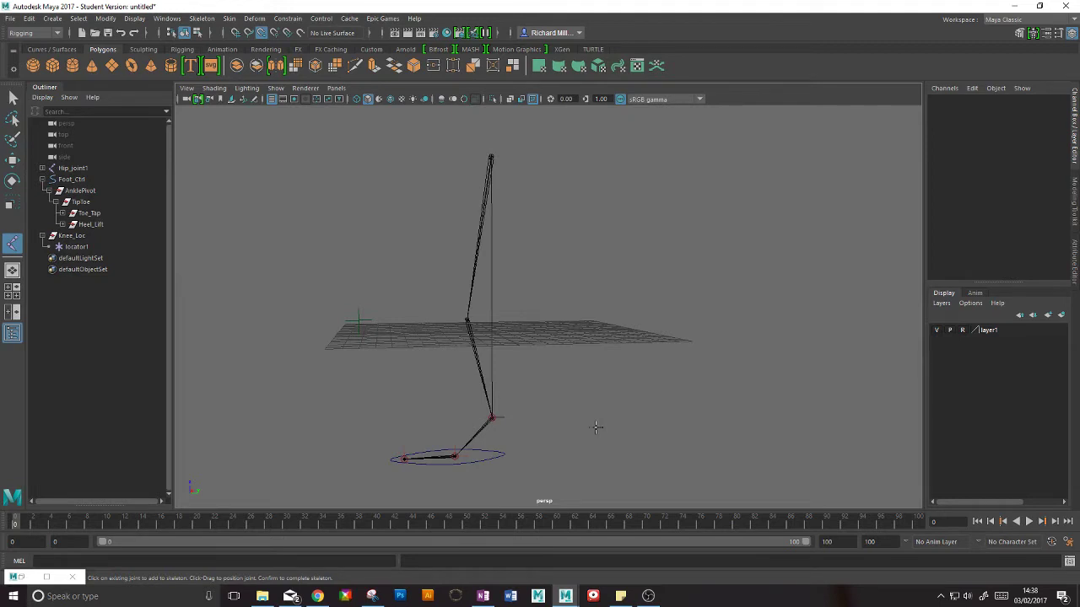
mouse_move(318, 334)
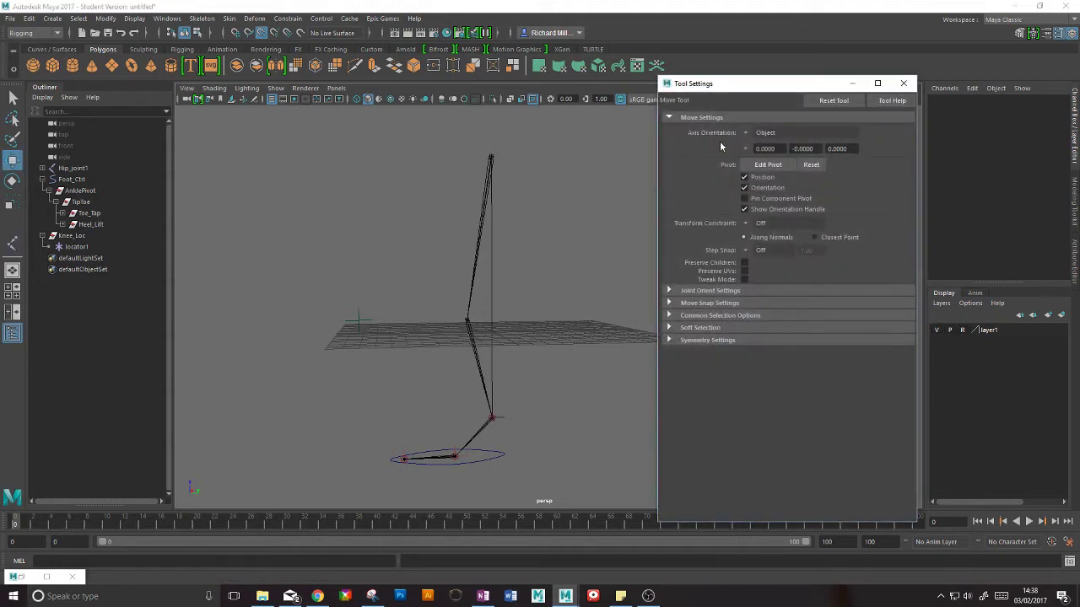
left_click(904, 83)
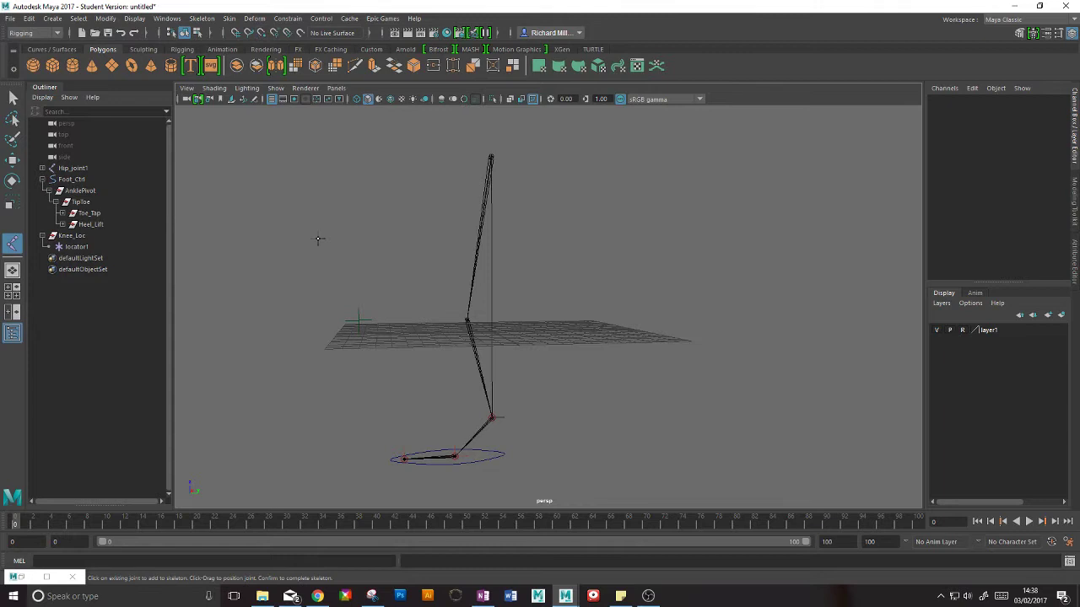
mouse_move(304, 178)
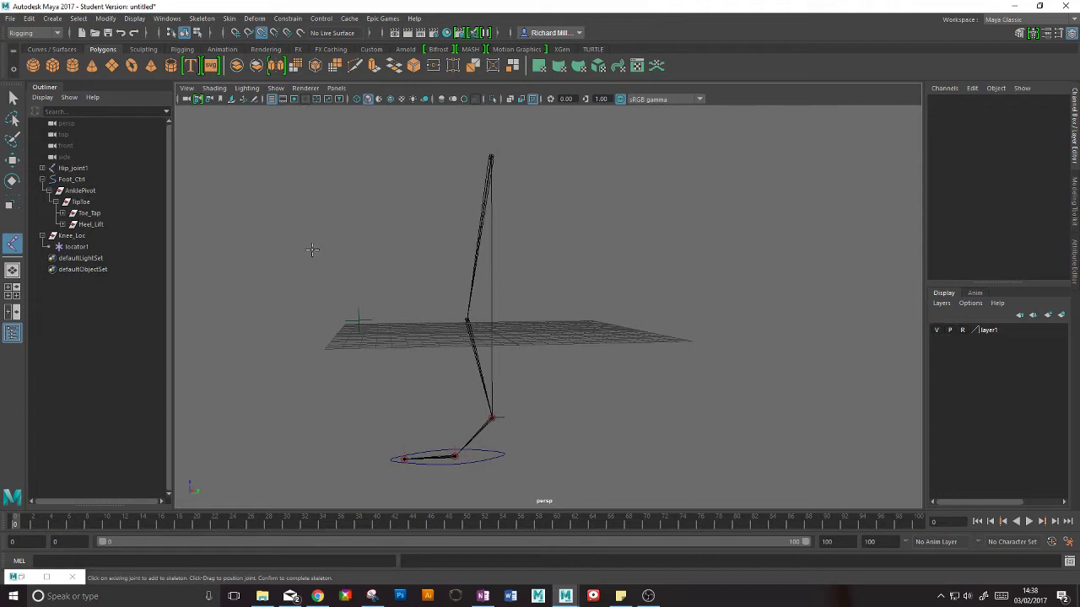
mouse_move(580, 381)
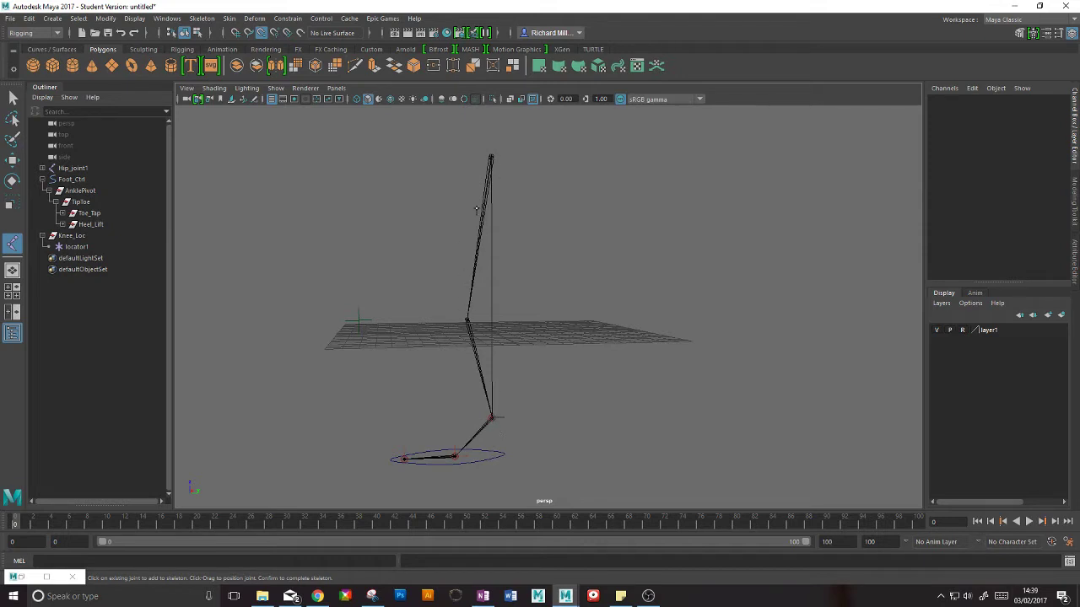
mouse_move(607, 353)
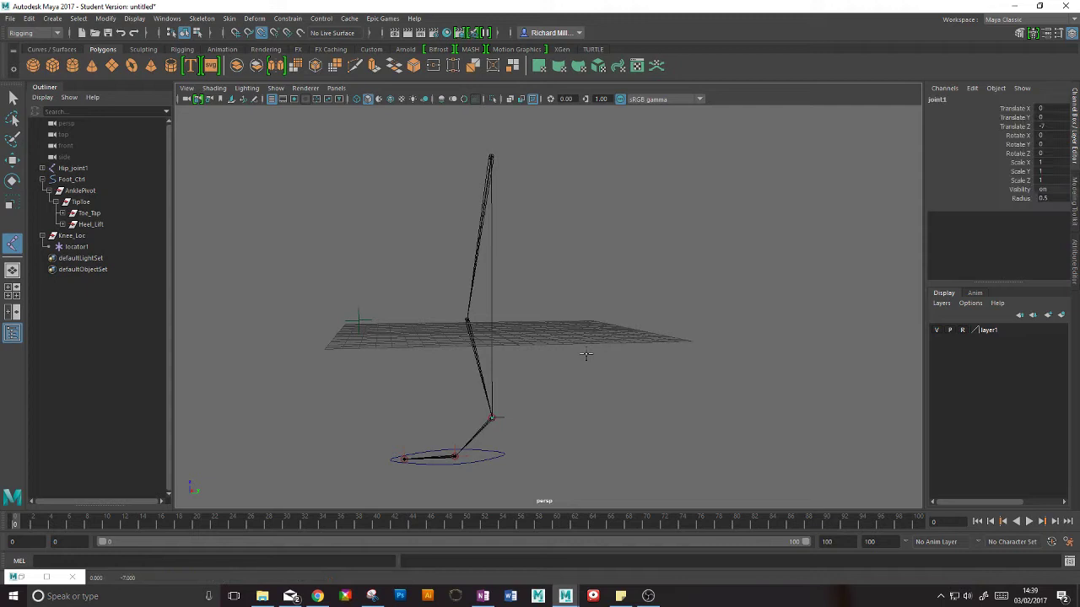
mouse_move(500, 416)
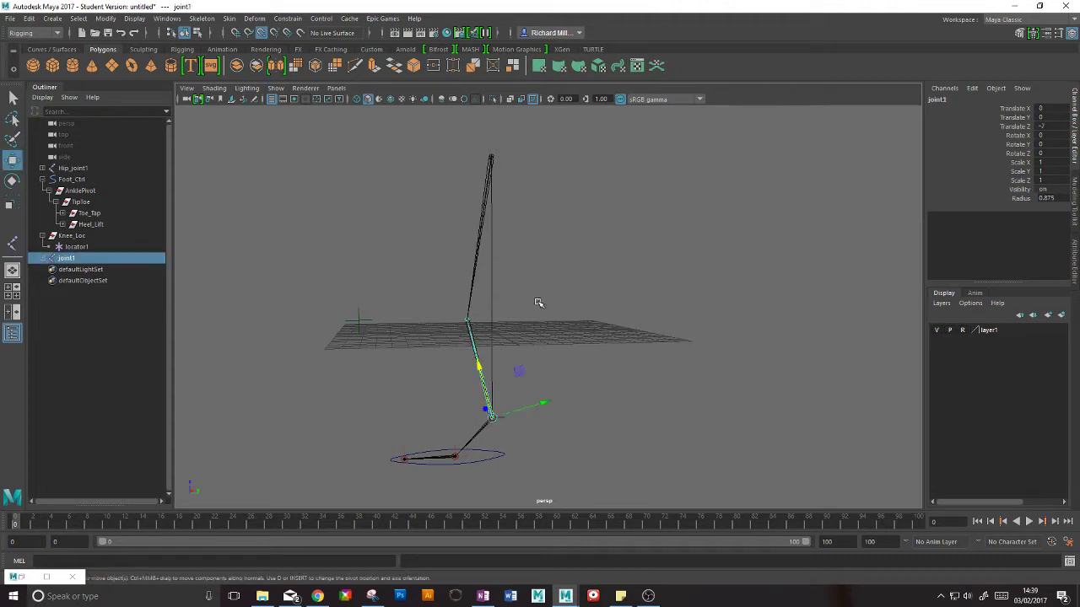
mouse_move(245, 346)
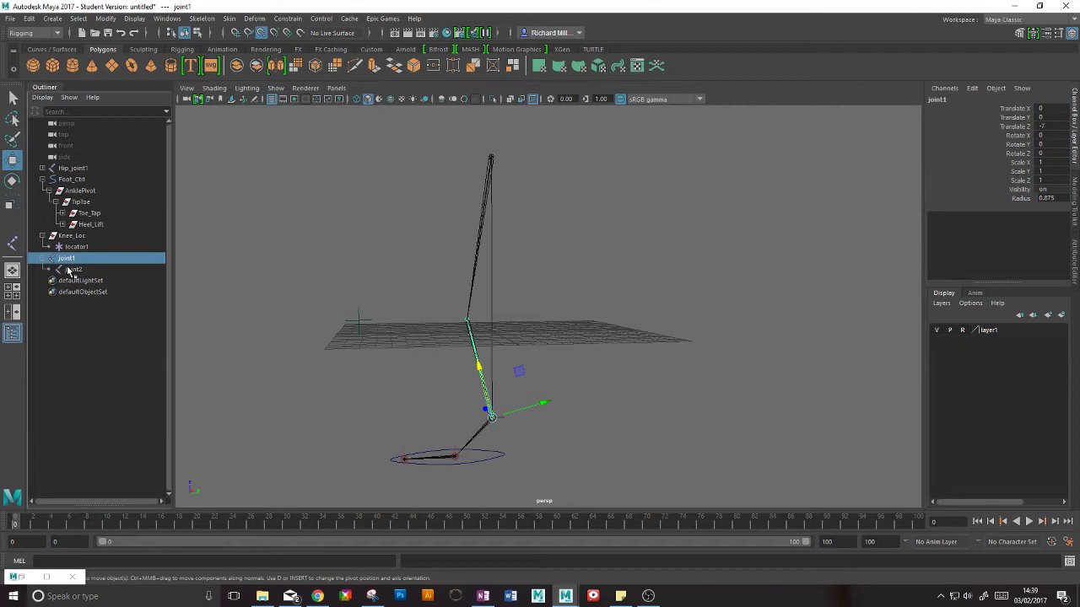
Select joint2 at the knee and set the Move Tool axis orientation to Parent
left_click(74, 269)
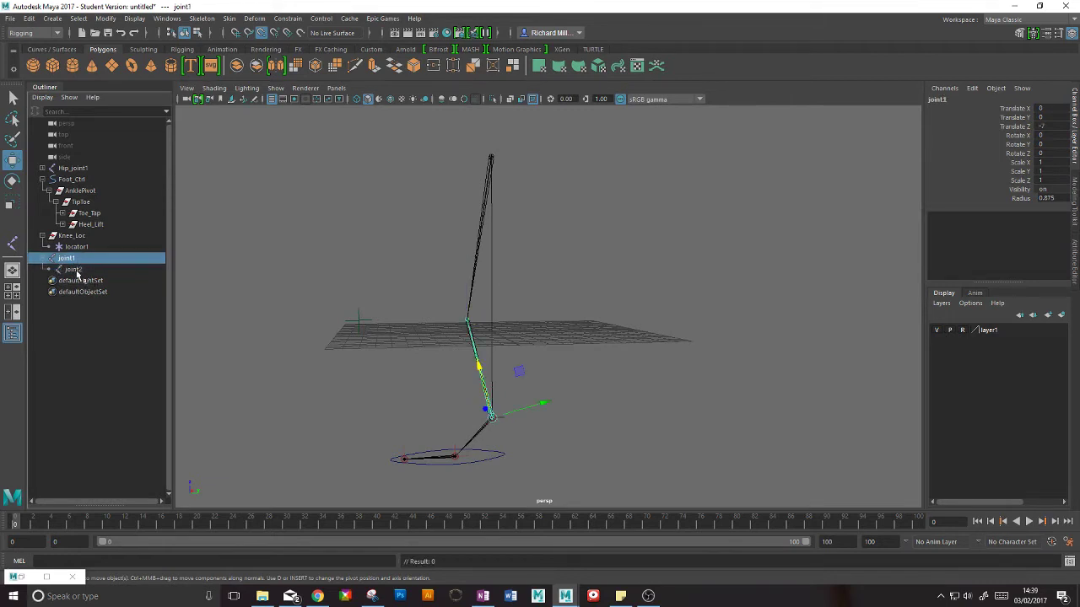
left_click(67, 269)
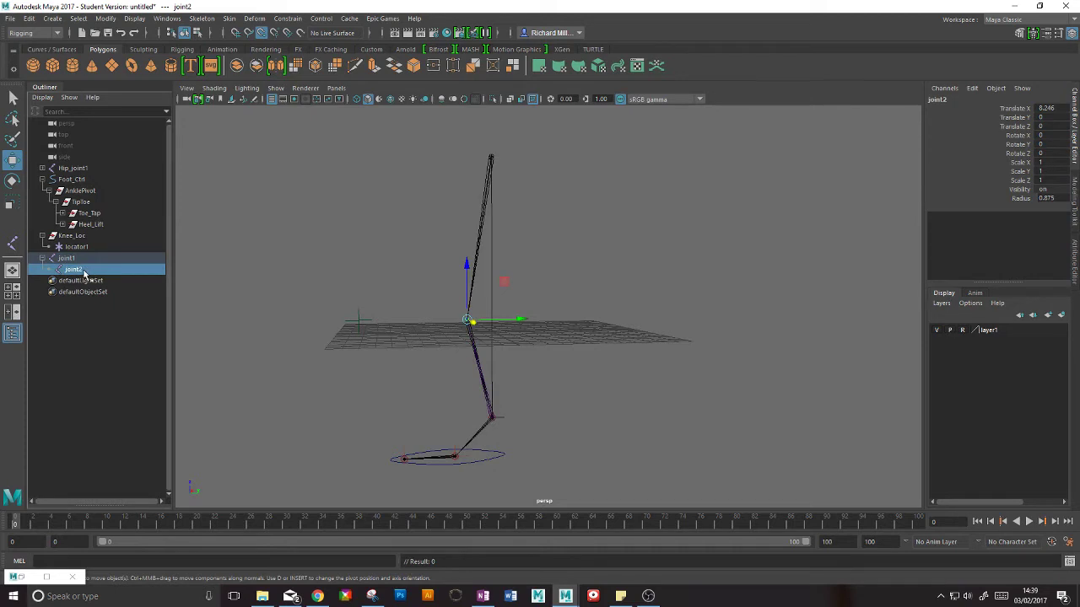
mouse_move(124, 319)
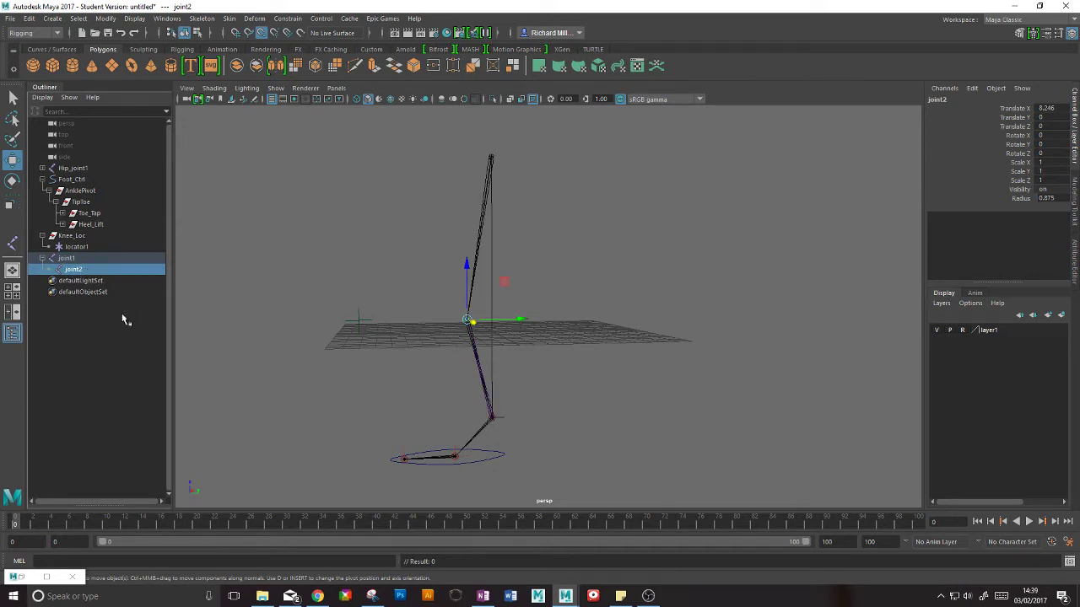
mouse_move(482, 369)
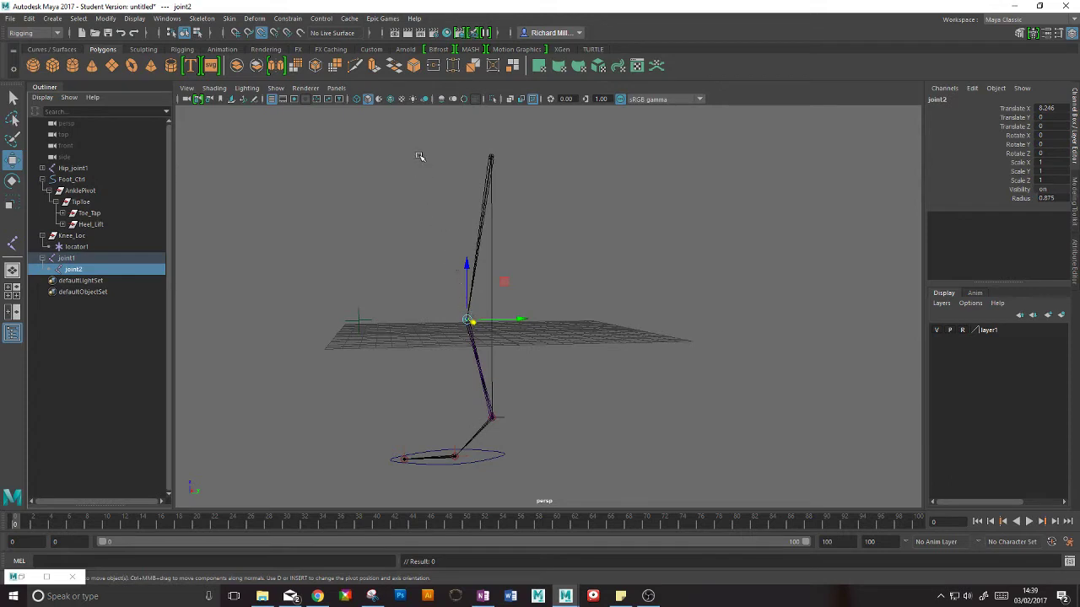
mouse_move(481, 156)
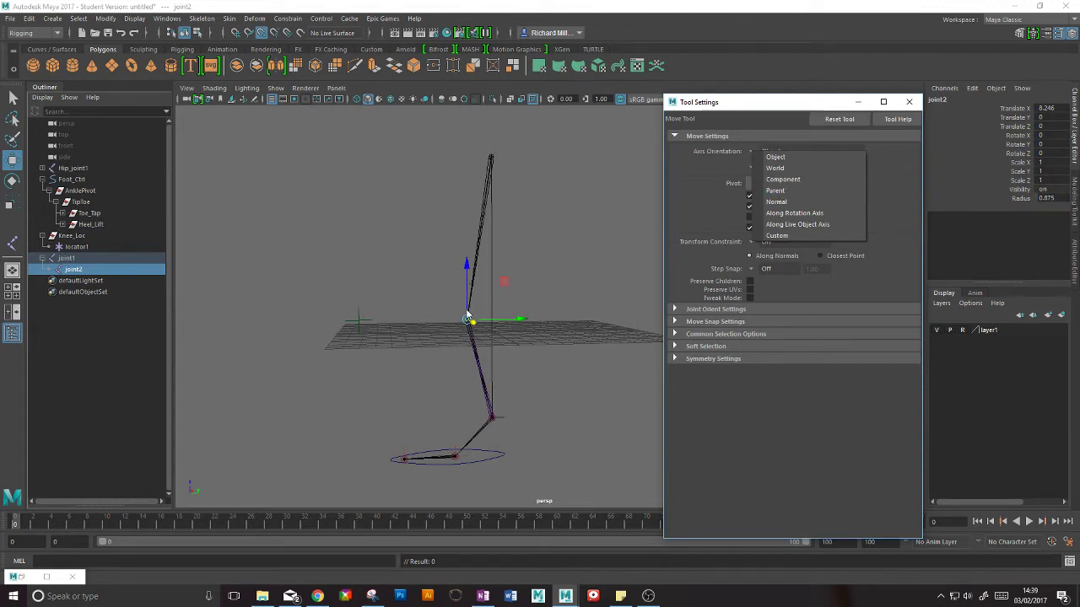
mouse_move(776, 190)
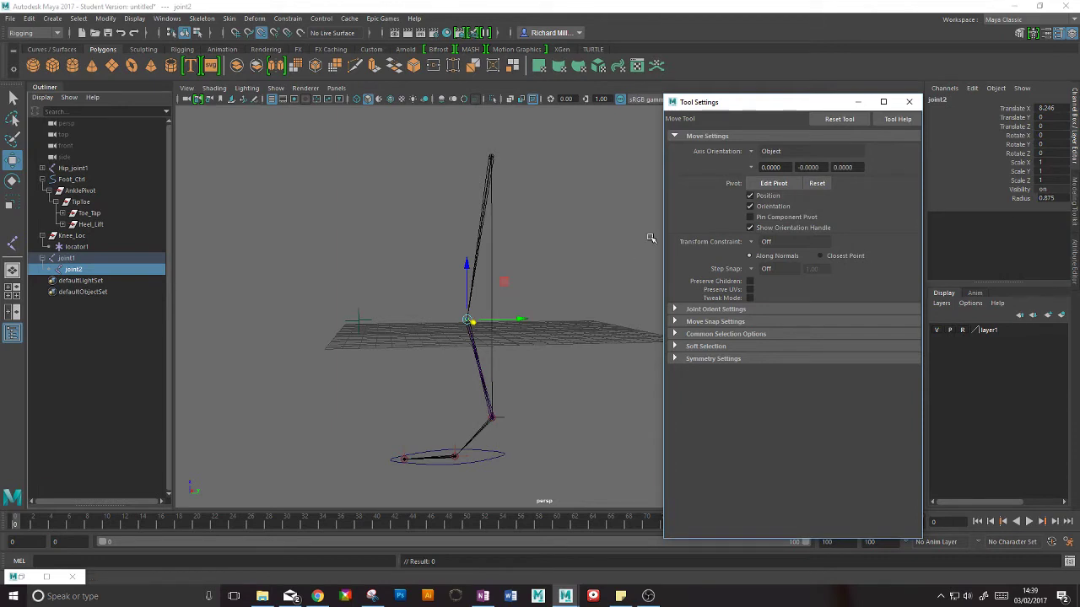
left_click(770, 151)
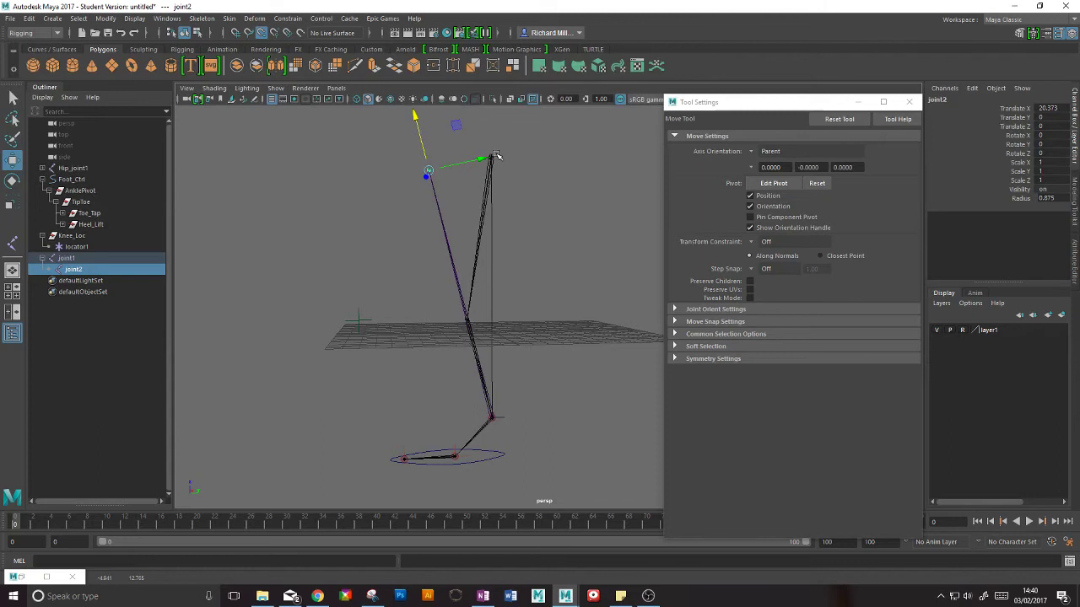
mouse_move(433, 214)
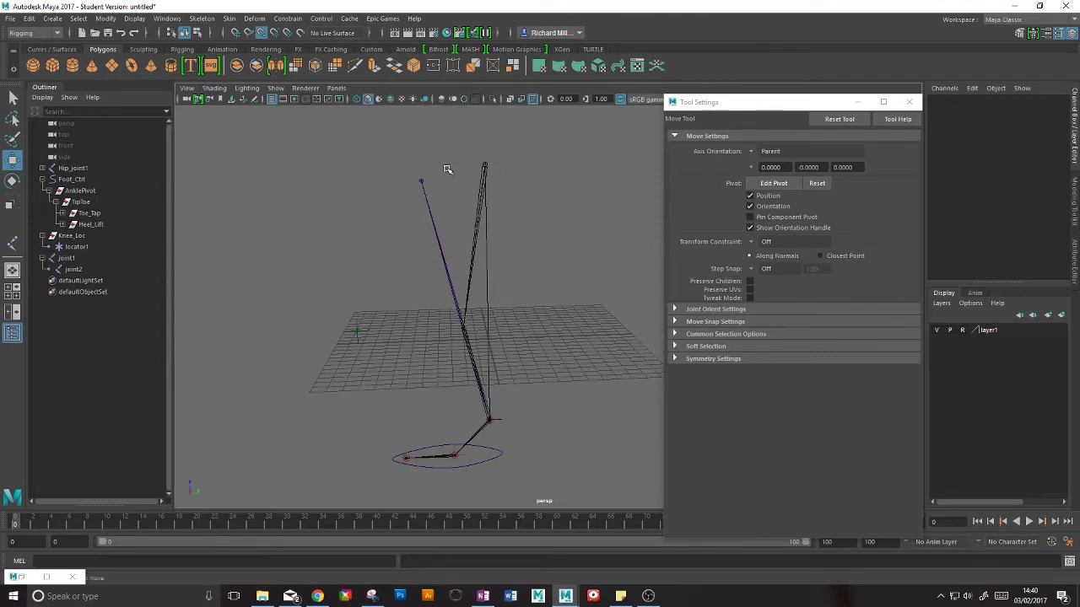
Place a single joint3 beside the knee, then select locator1 inside Knee_Loc
left_click(201, 18)
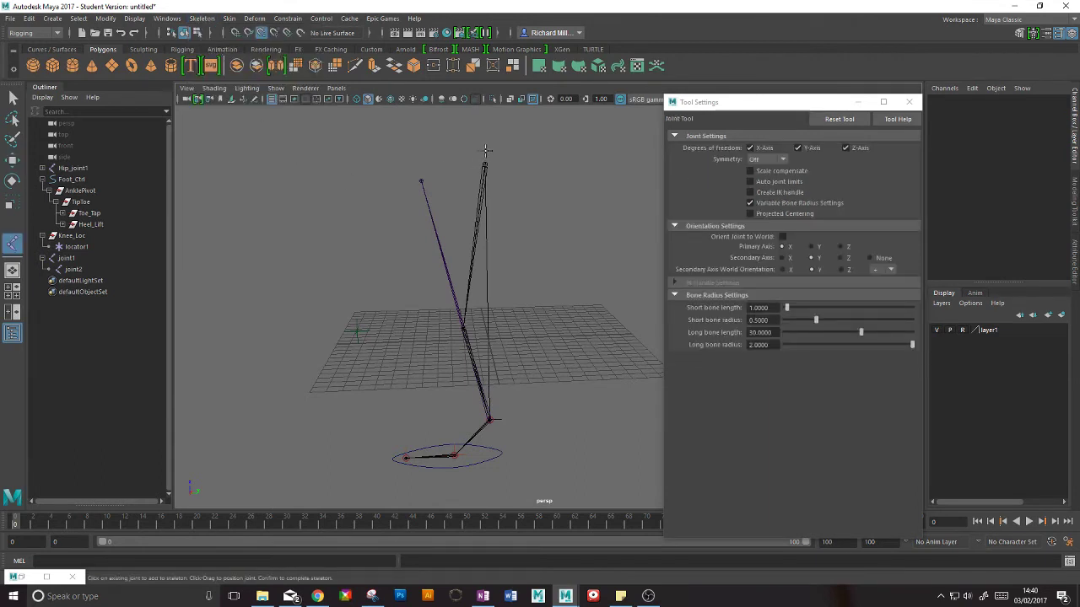
left_click(419, 180)
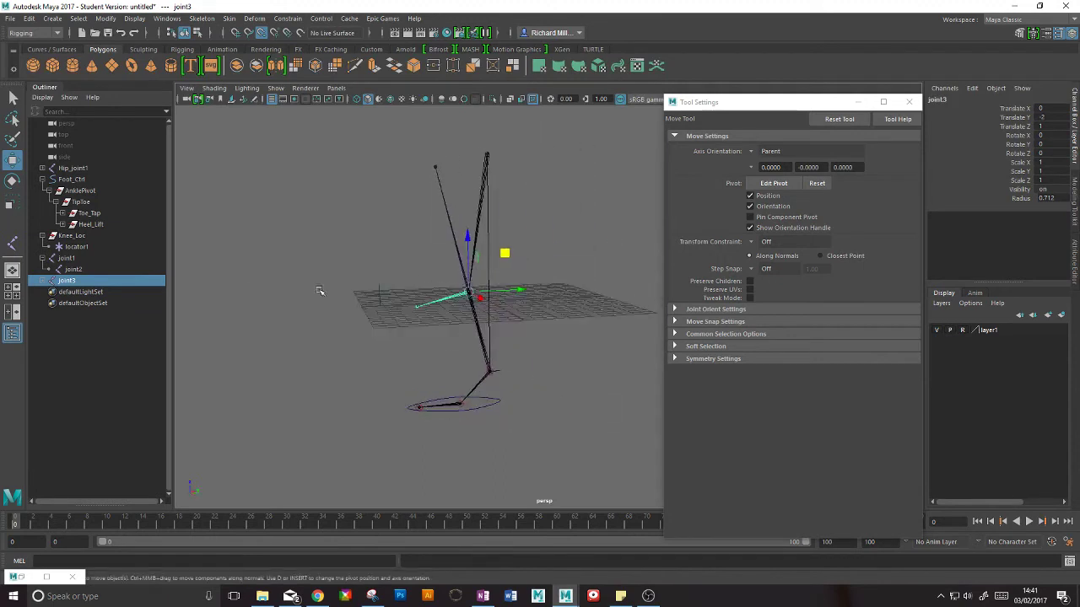
left_click(76, 246)
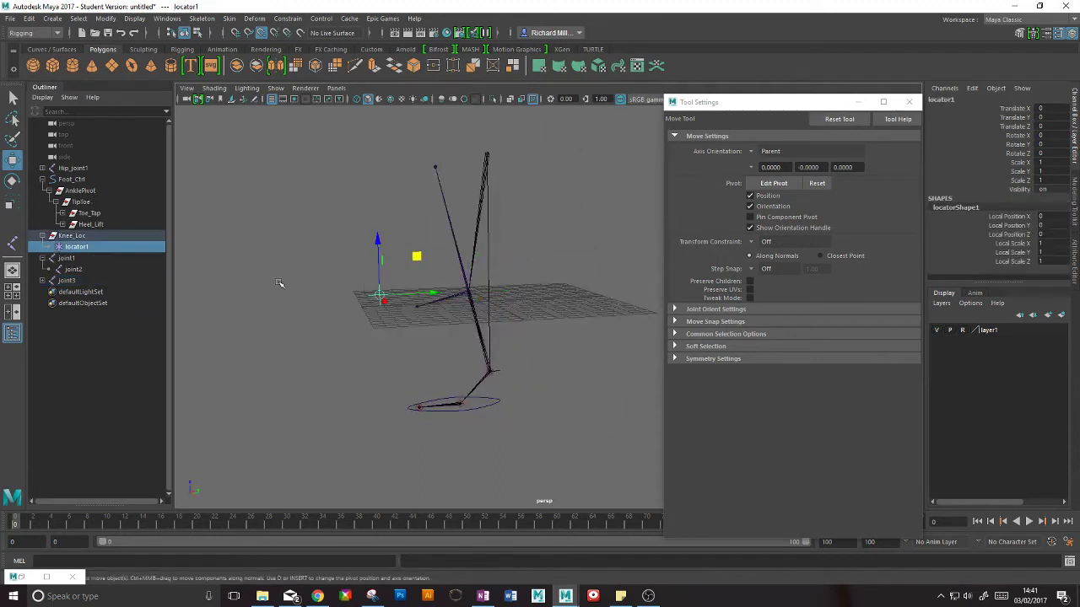
Move Knee_Loc out in front of the knee and select the temporary joints for deletion
left_click(72, 235)
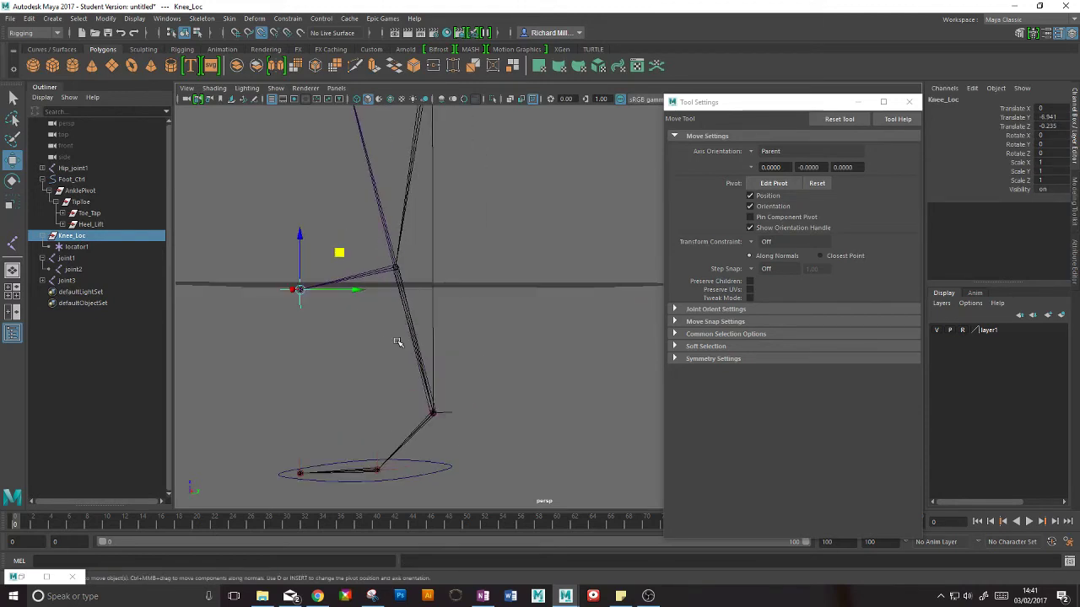
left_click_drag(399, 342, 492, 305)
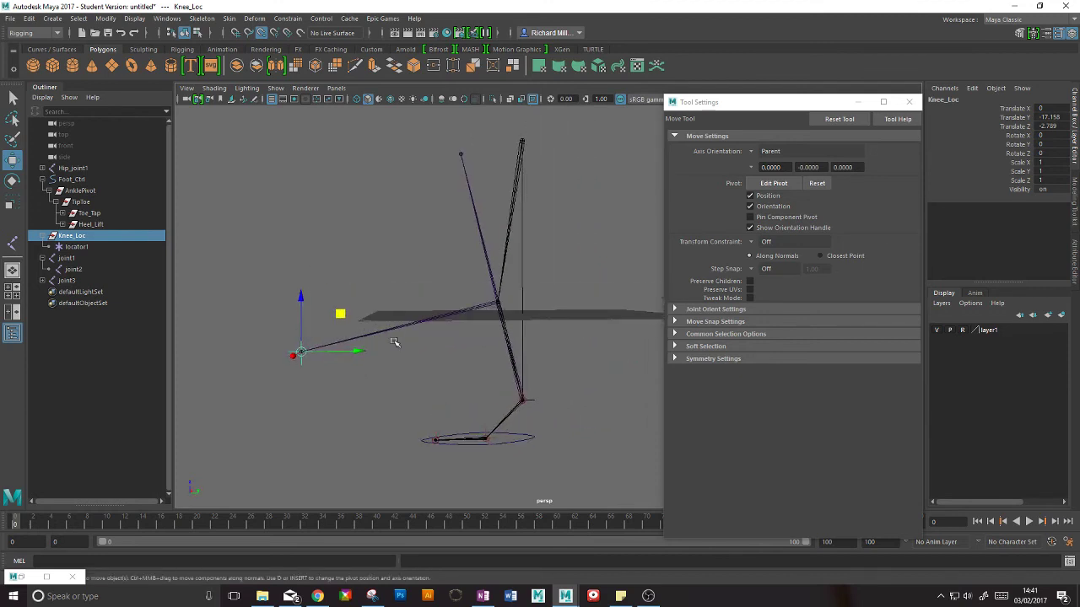
mouse_move(468, 194)
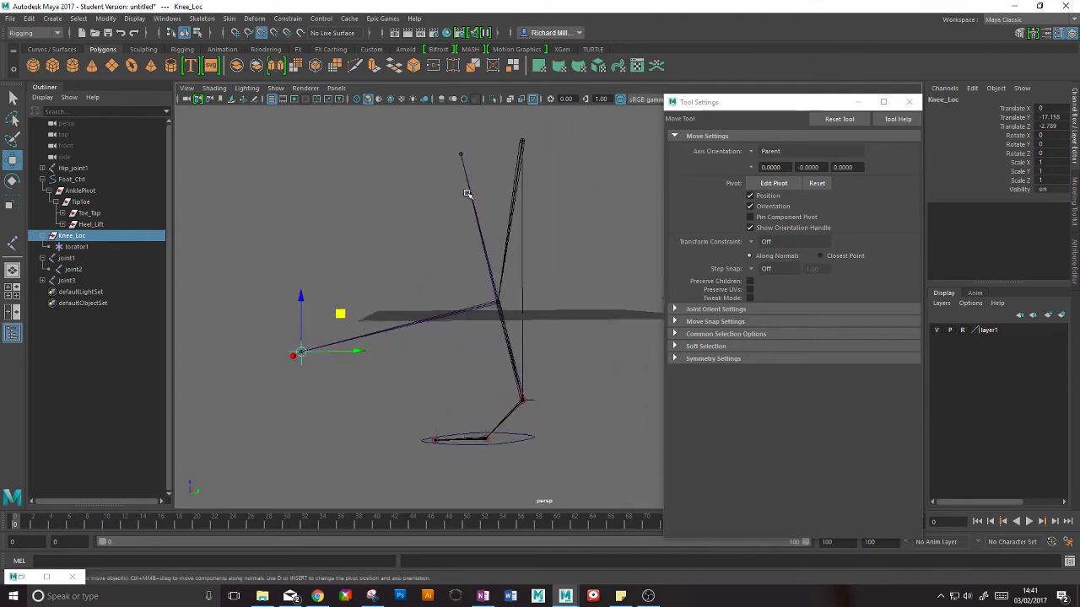
left_click(66, 258)
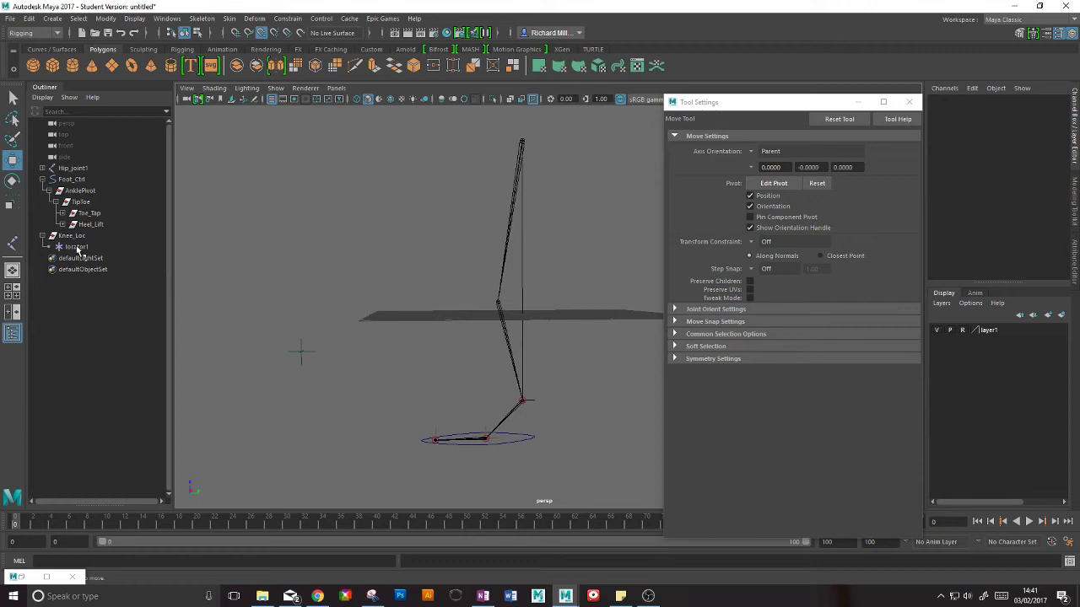
left_click(77, 246)
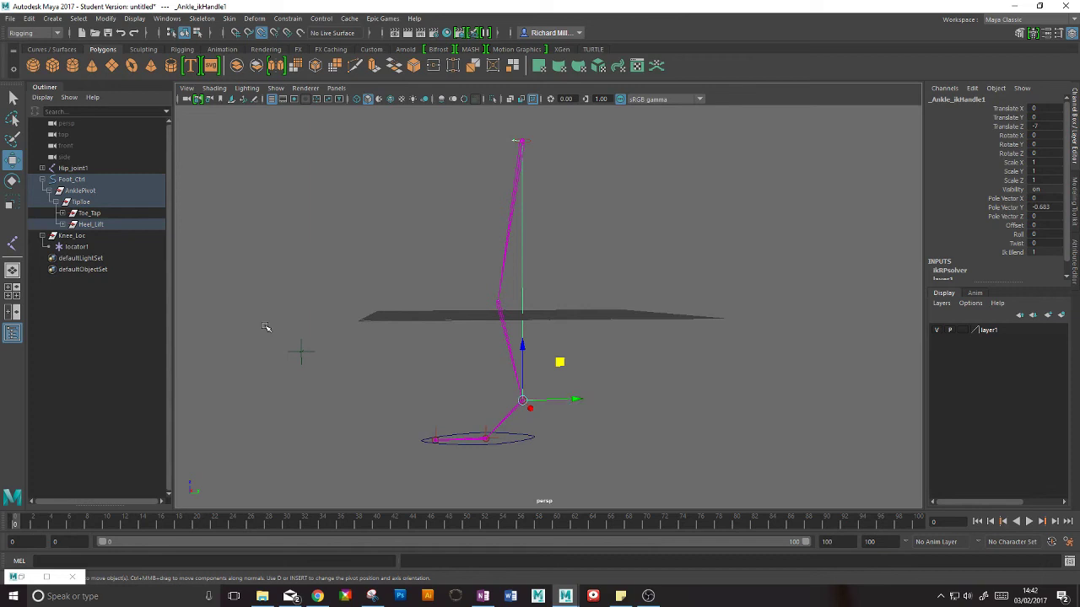
left_click(76, 247)
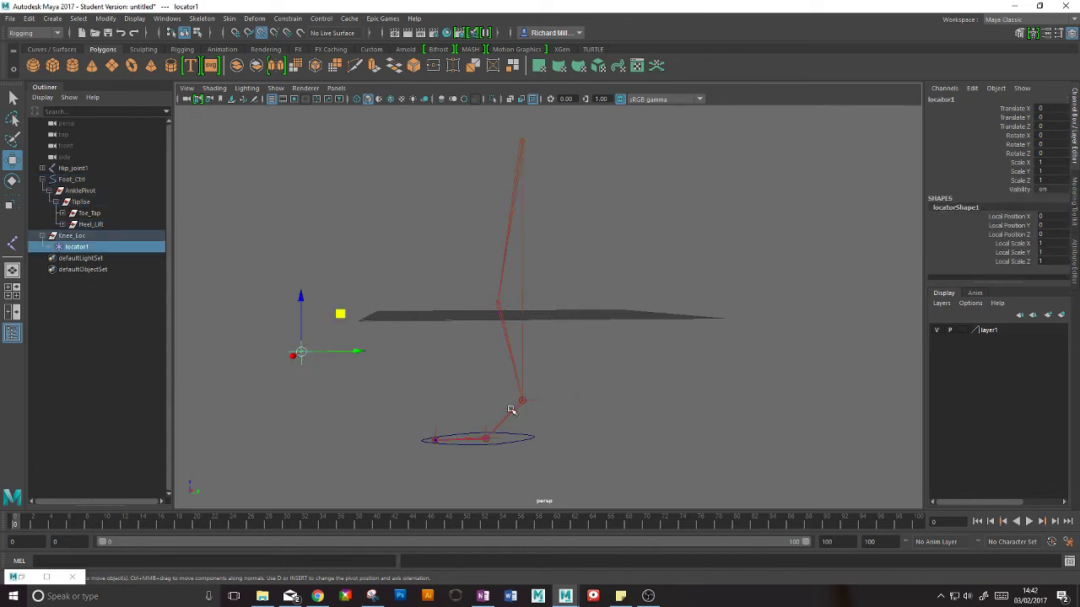
Add the ankle IK handle to the locator selection and apply Constrain > Pole Vector
left_click(521, 400)
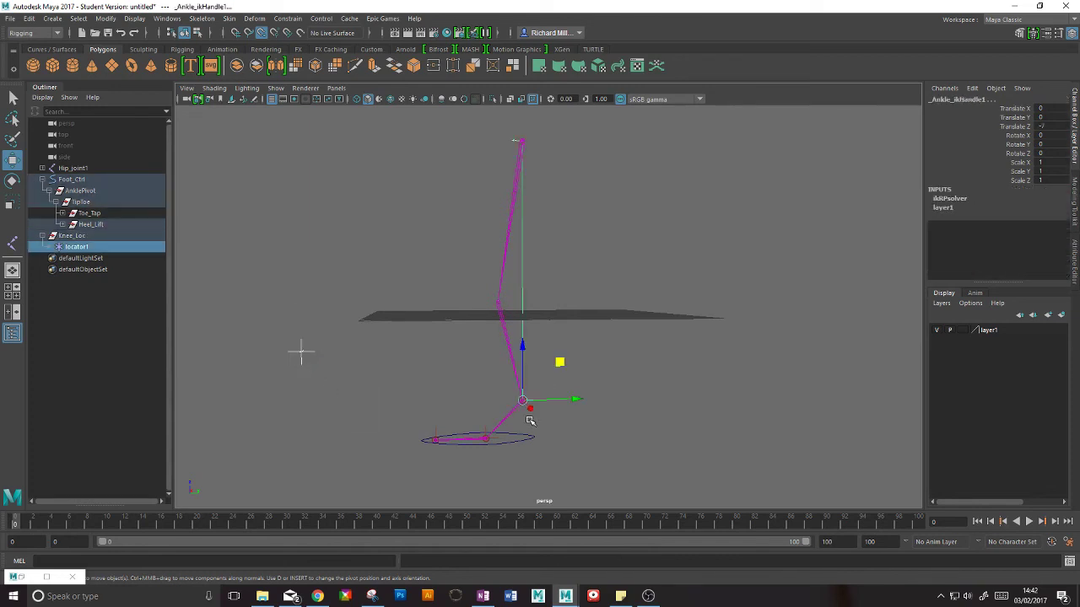
left_click(287, 17)
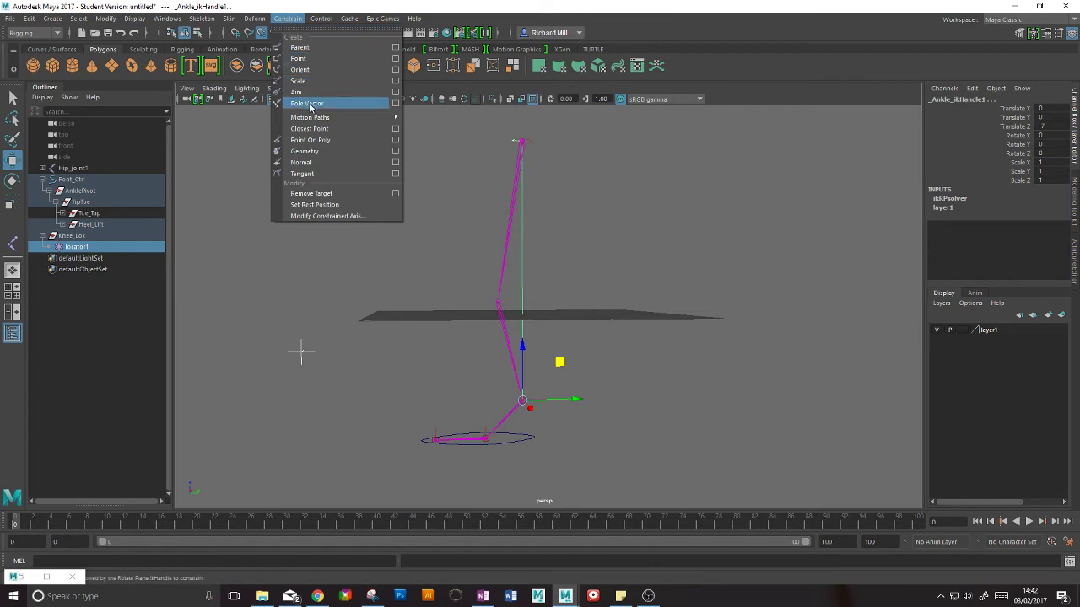
mouse_move(311, 193)
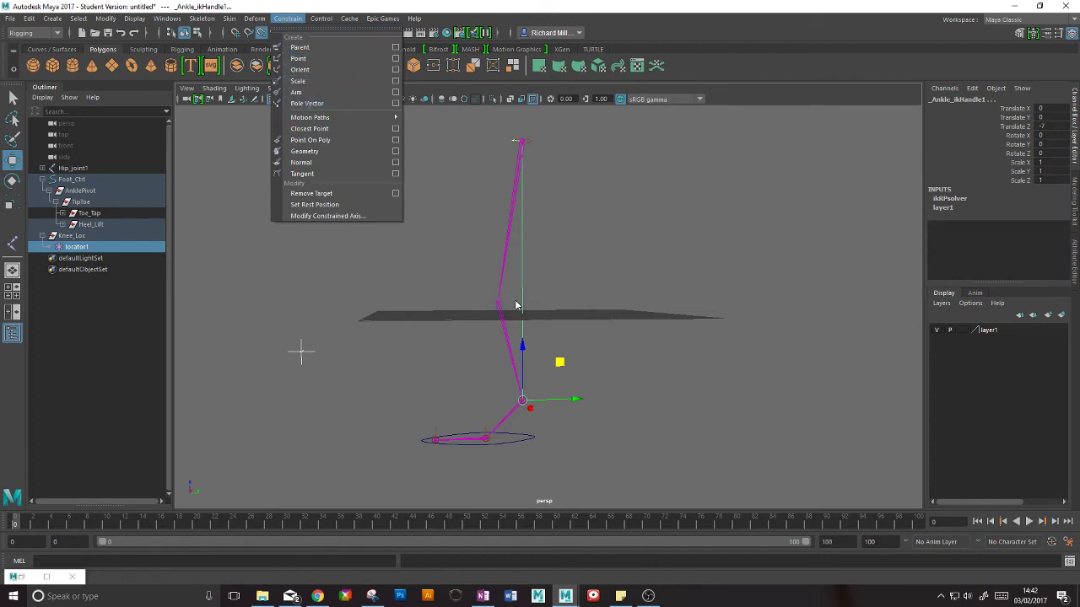
mouse_move(335, 159)
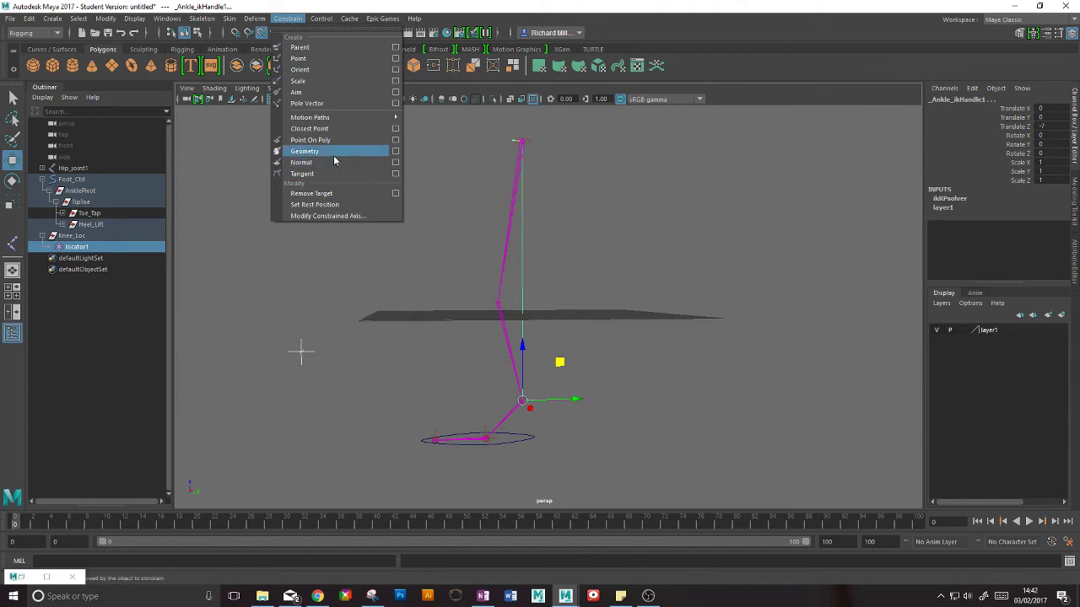
mouse_move(323, 103)
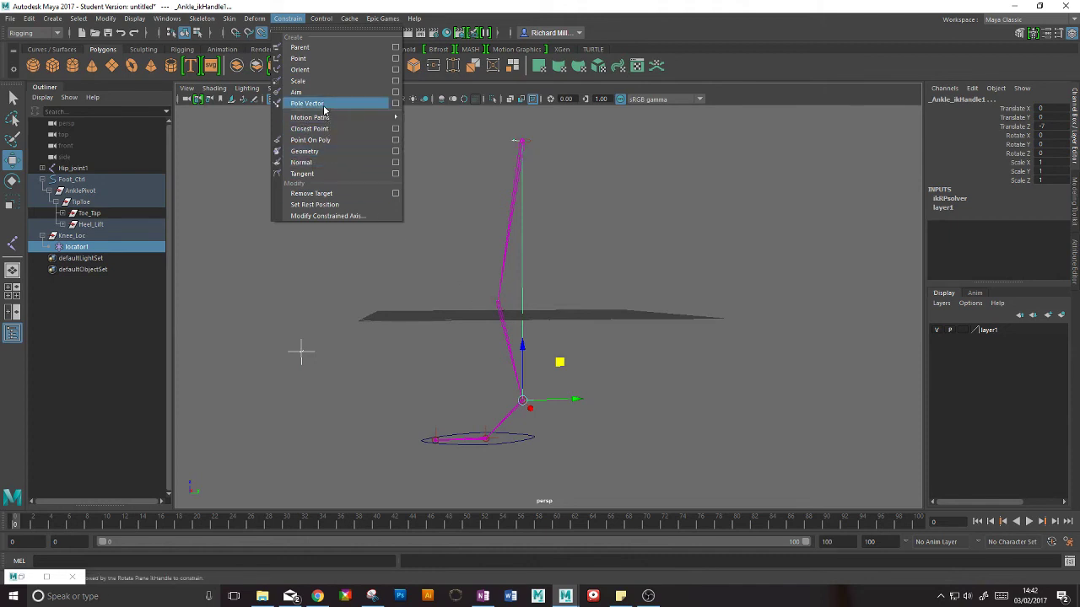
left_click(307, 103)
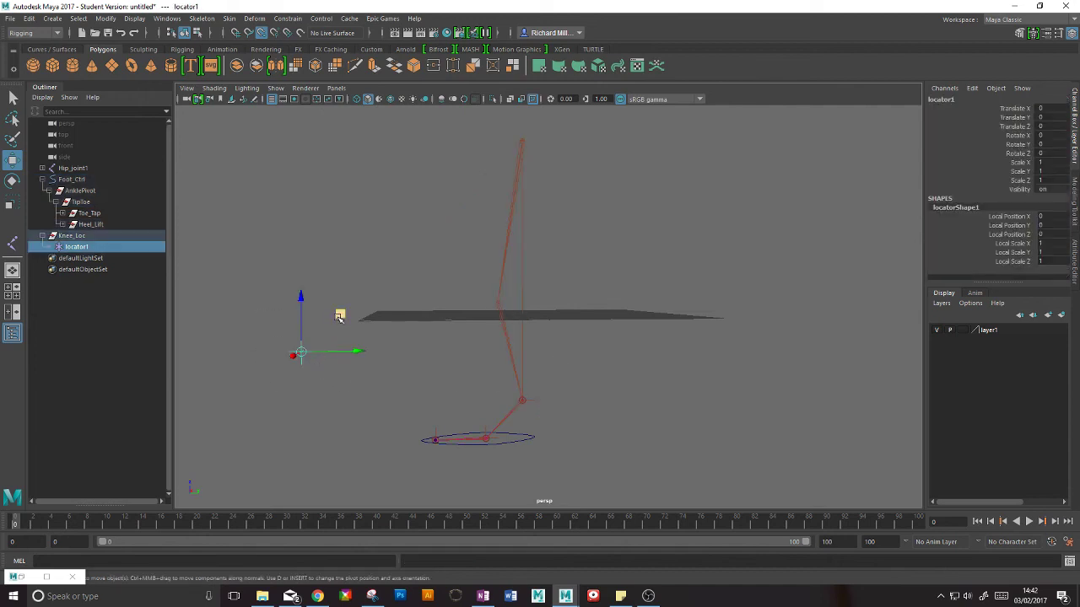
Drag locator1 back and forth and orbit the view to watch the knee follow
left_click_drag(302, 351, 503, 302)
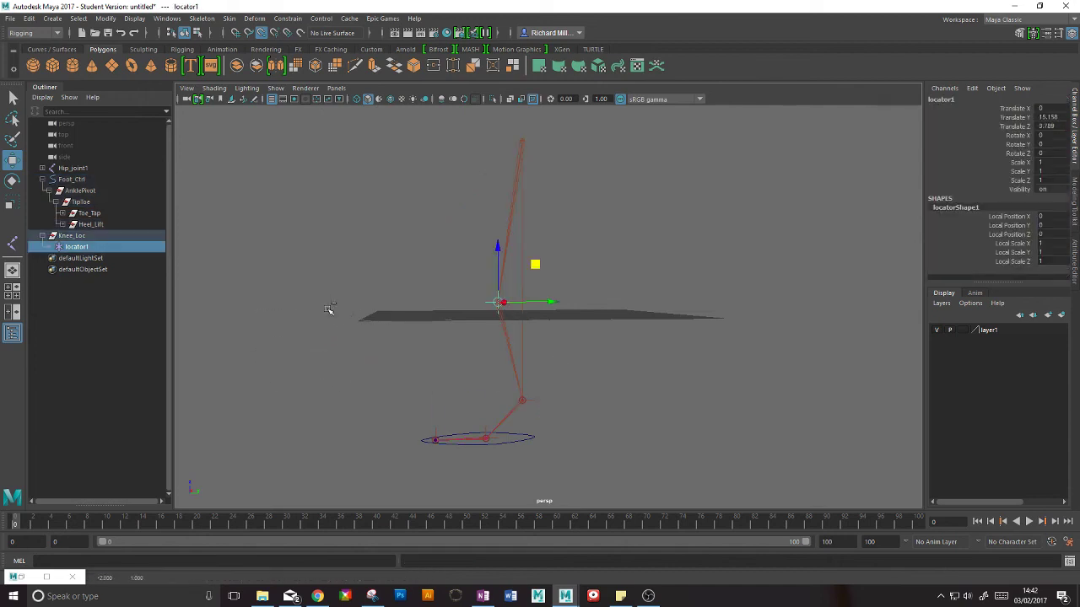
left_click_drag(502, 302, 300, 352)
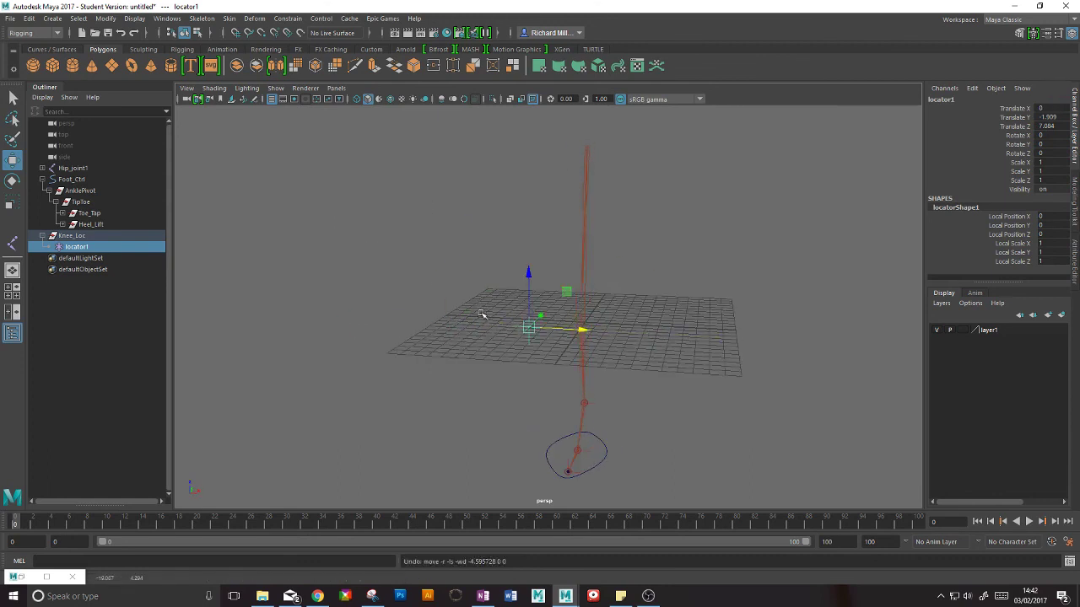
left_click_drag(527, 329, 291, 283)
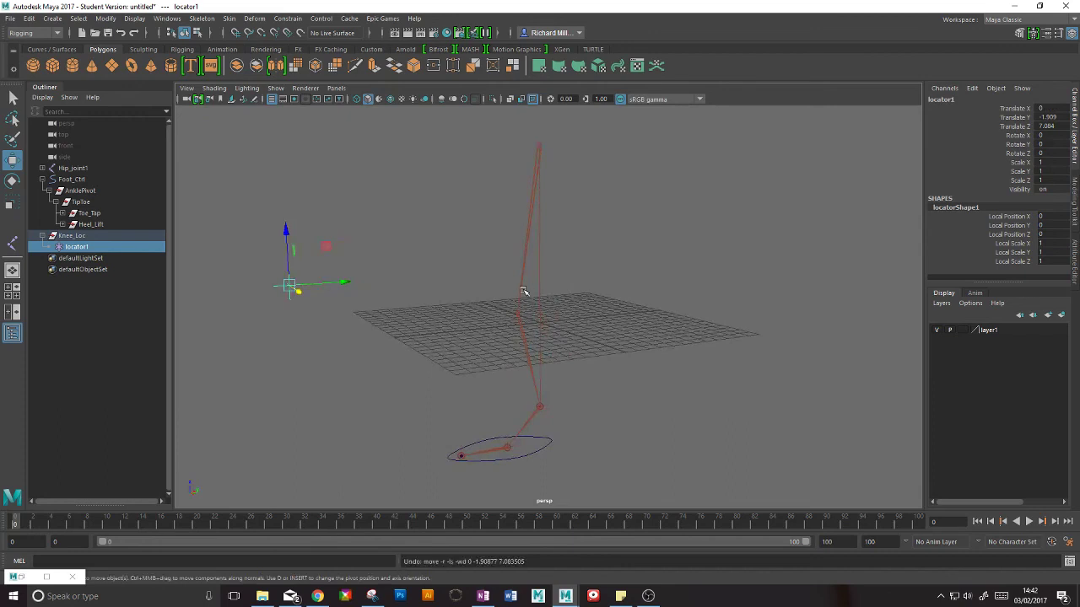